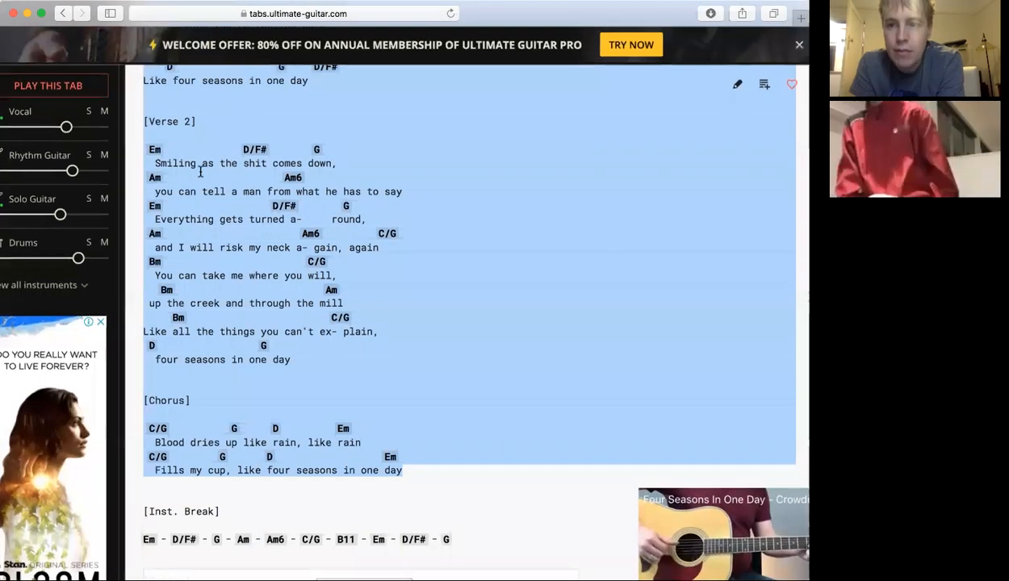
mouse_move(542, 6)
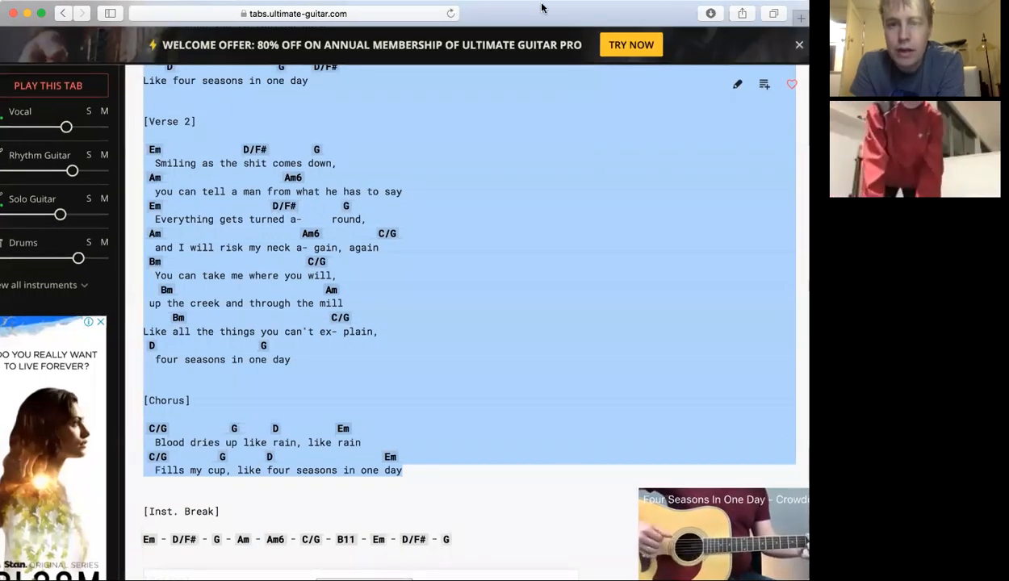
mouse_move(692, 113)
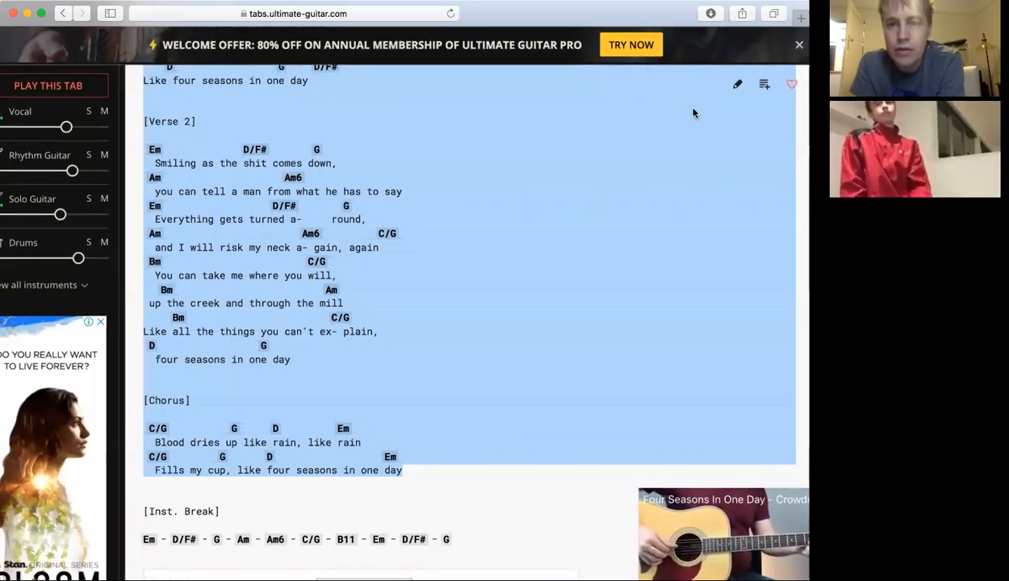
mouse_move(591, 35)
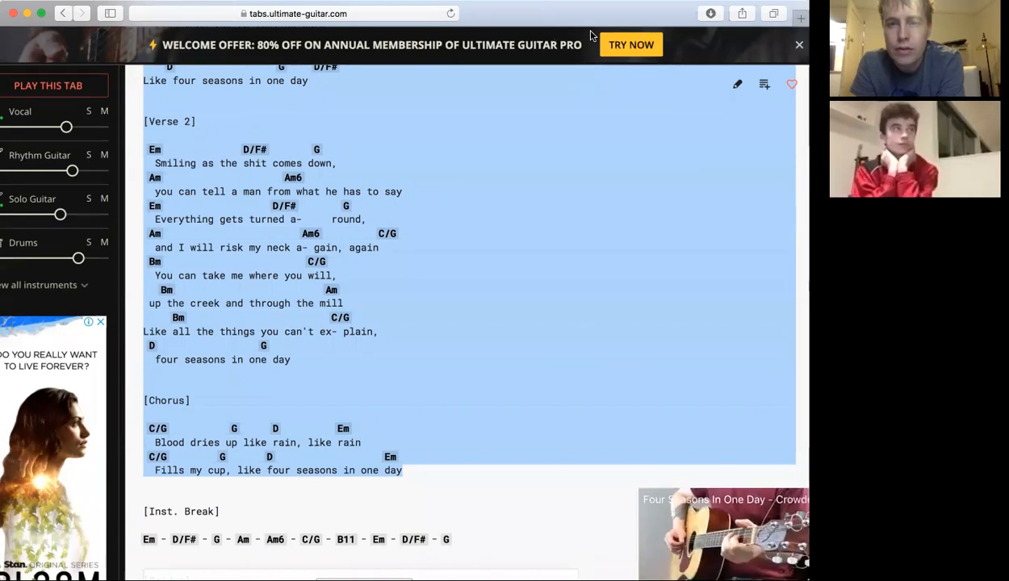
mouse_move(602, 80)
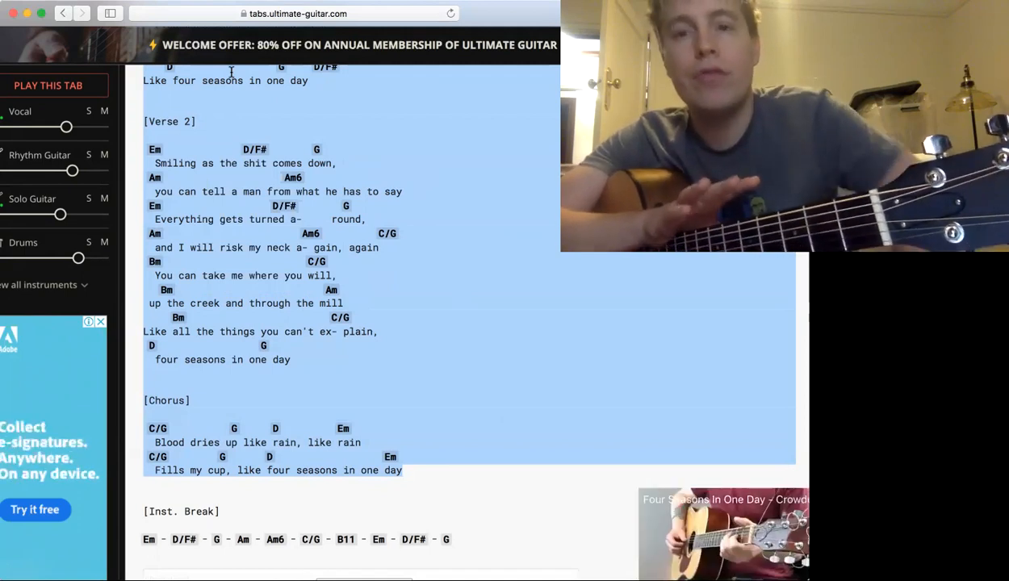
mouse_move(255, 120)
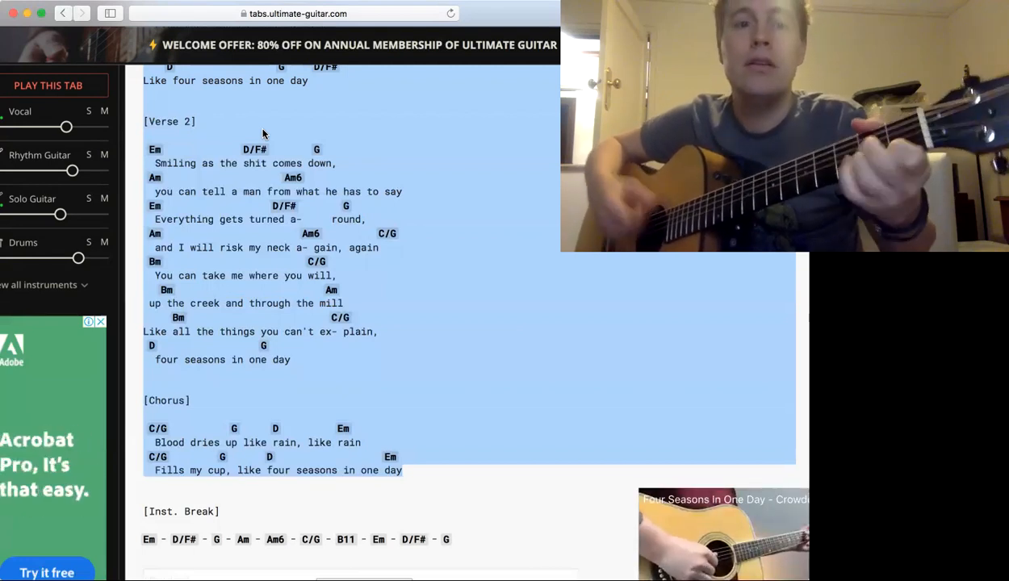
Scroll the chord sheet up to show the Intro and first Verse.
scroll("up", 3)
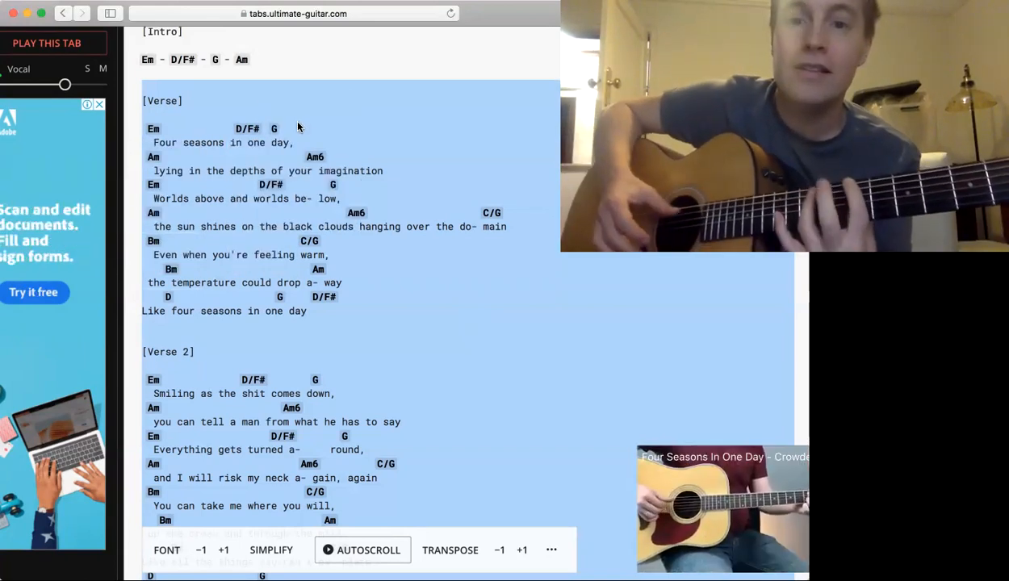
left_click(99, 103)
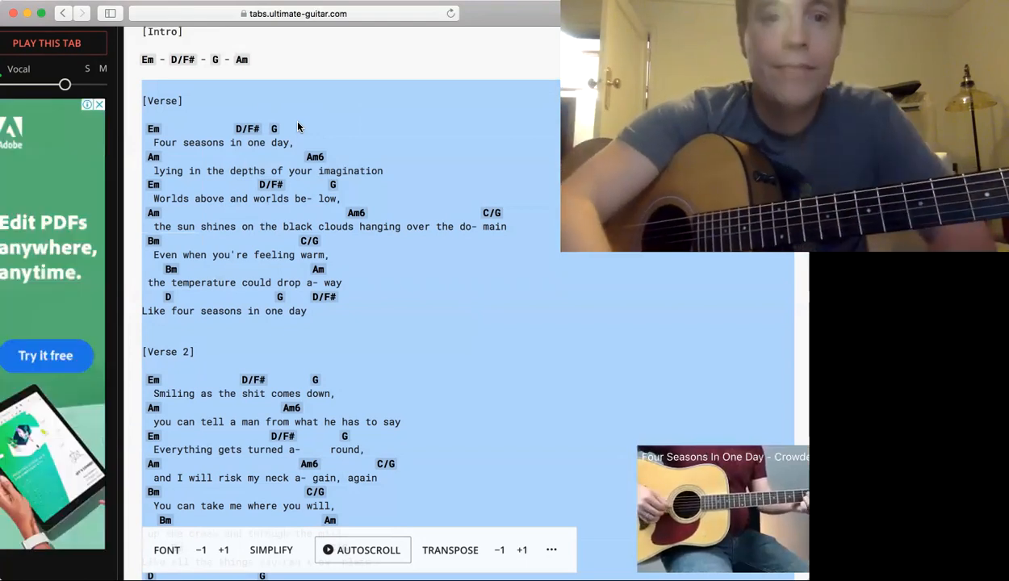
mouse_move(413, 358)
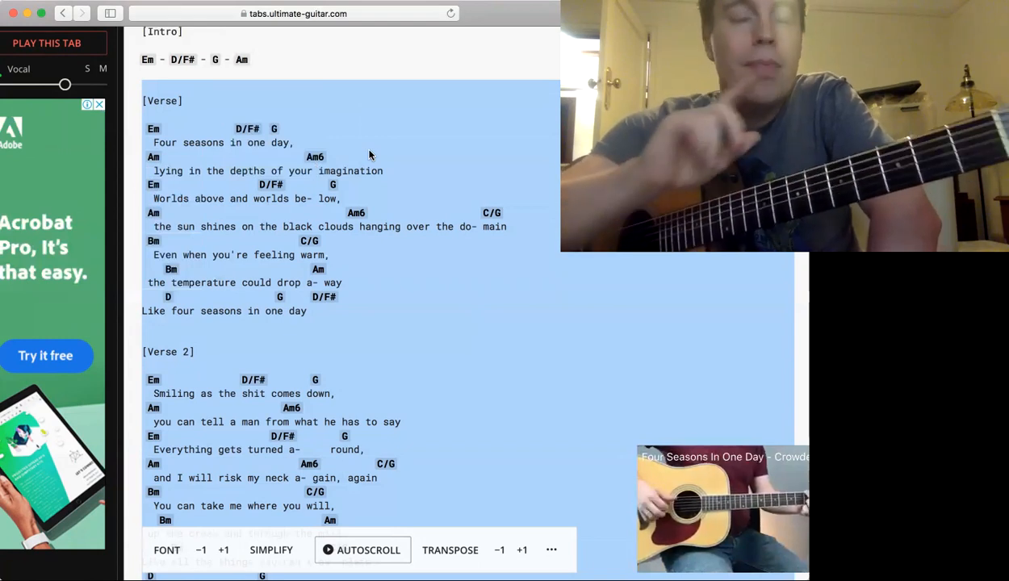
left_click(154, 158)
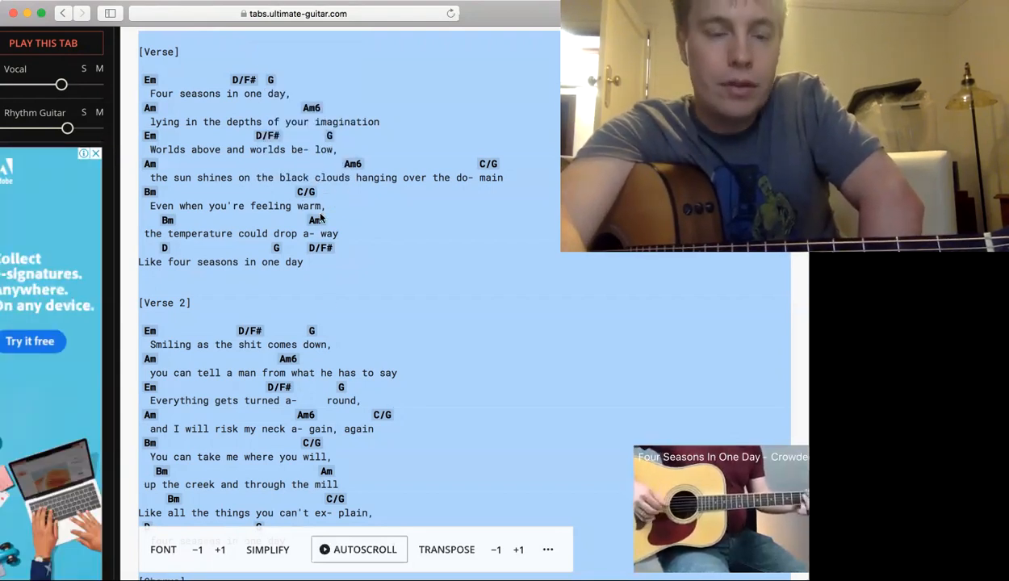
Scroll down to the Chorus, instrumental break and Bridge, then clear the lyric highlighting.
scroll("down", 3)
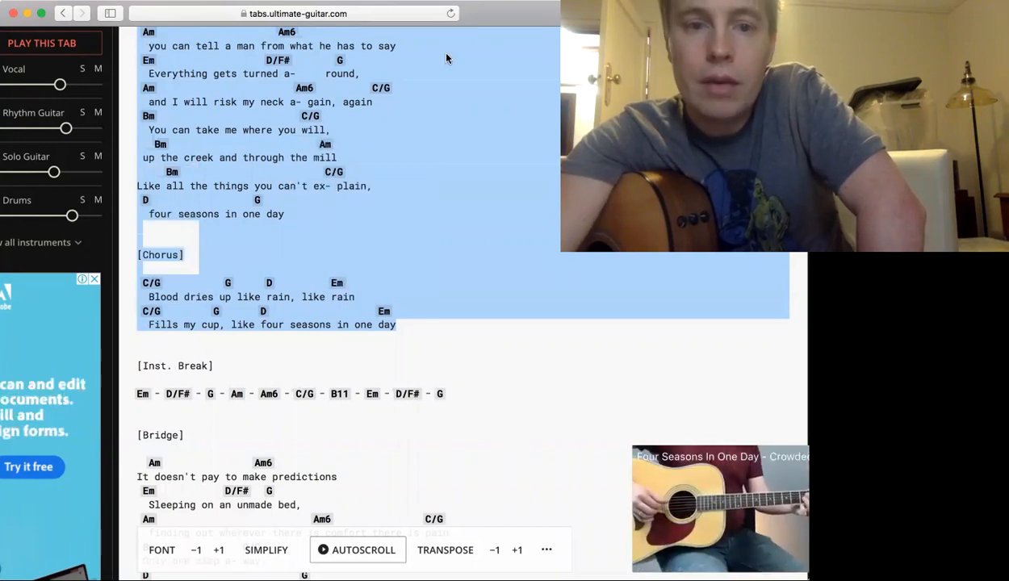
mouse_move(335, 283)
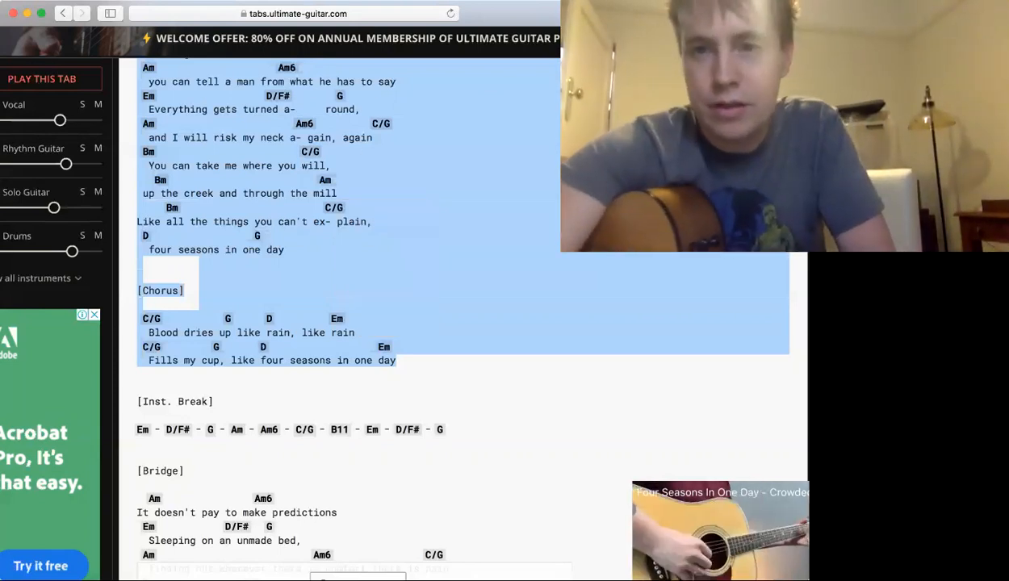
left_click(358, 181)
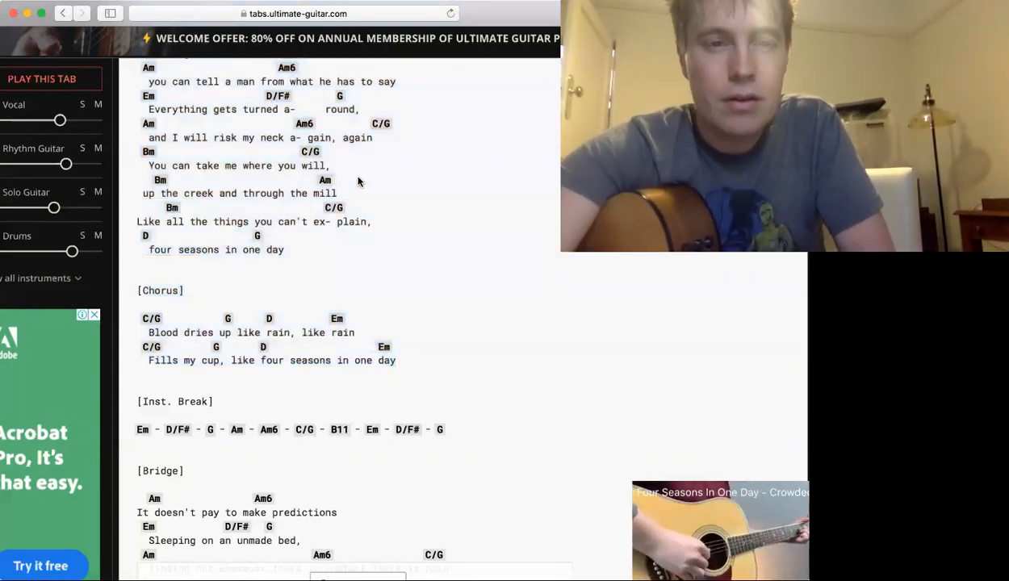
mouse_move(710, 467)
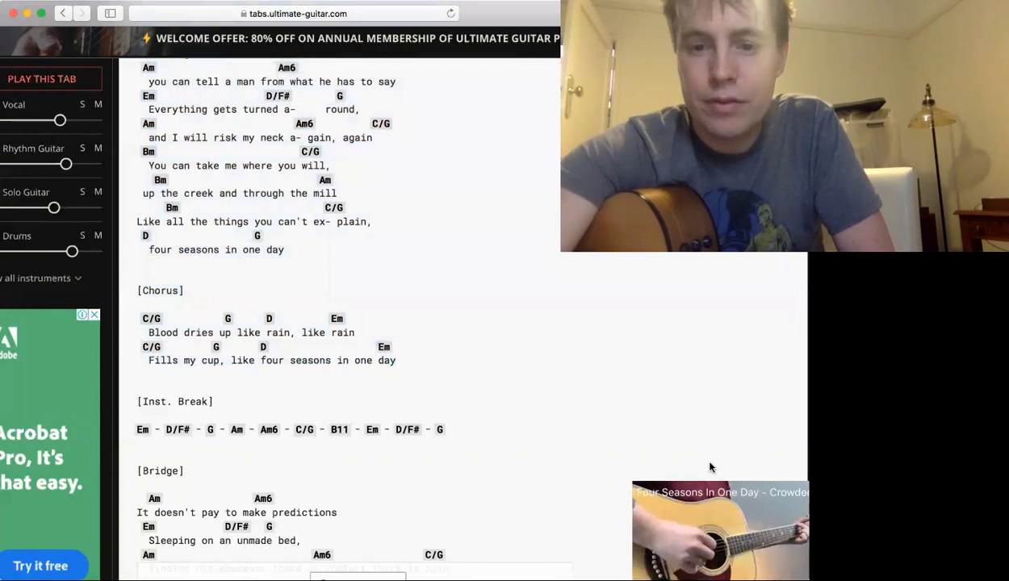